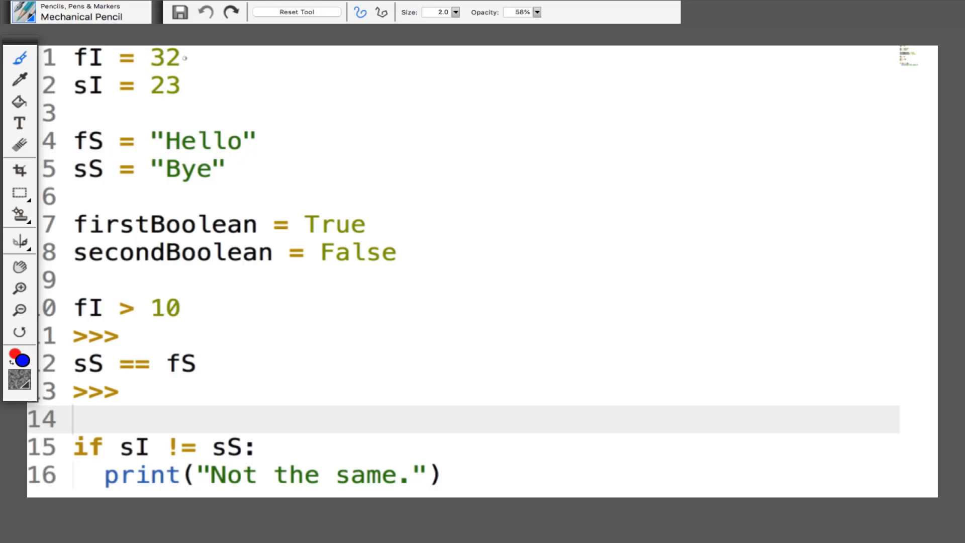
- Bracket lines 1–2 and 4–5 and underline fI, 32, fS and sS with the pencil
{"action": "left_click_drag", "start_coordinate": [188, 48], "coordinate": [190, 78]}
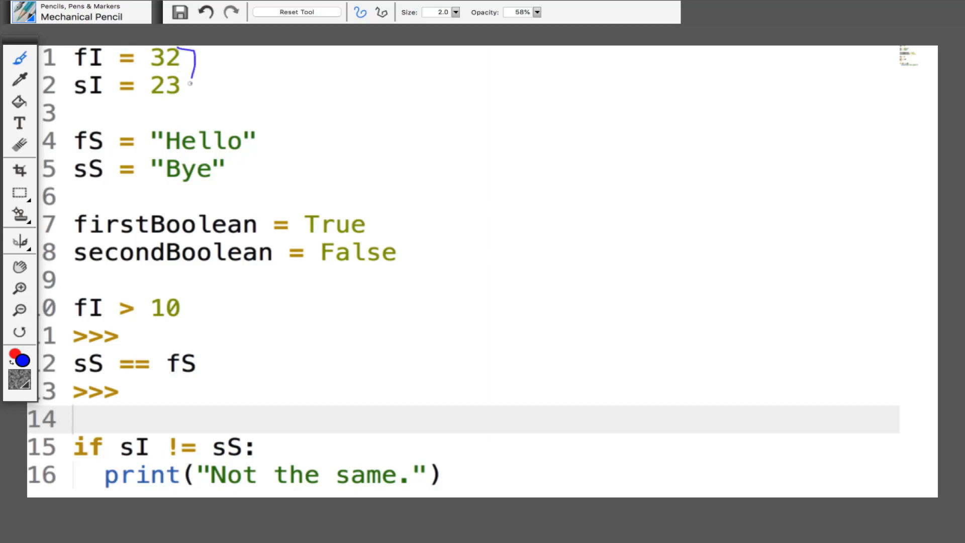
{"action": "left_click_drag", "start_coordinate": [188, 61], "coordinate": [185, 98]}
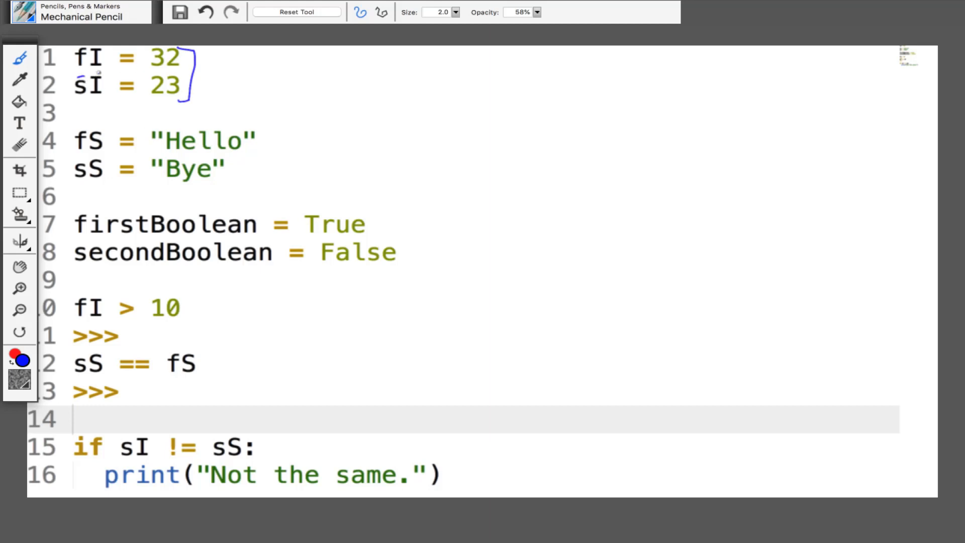
{"action": "left_click_drag", "start_coordinate": [73, 108], "coordinate": [101, 107]}
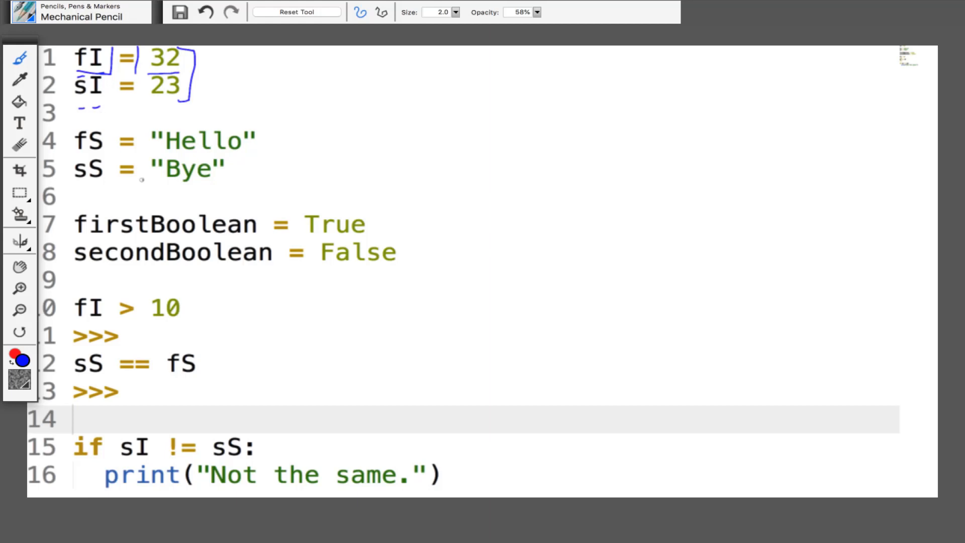
{"action": "left_click_drag", "start_coordinate": [237, 122], "coordinate": [252, 120]}
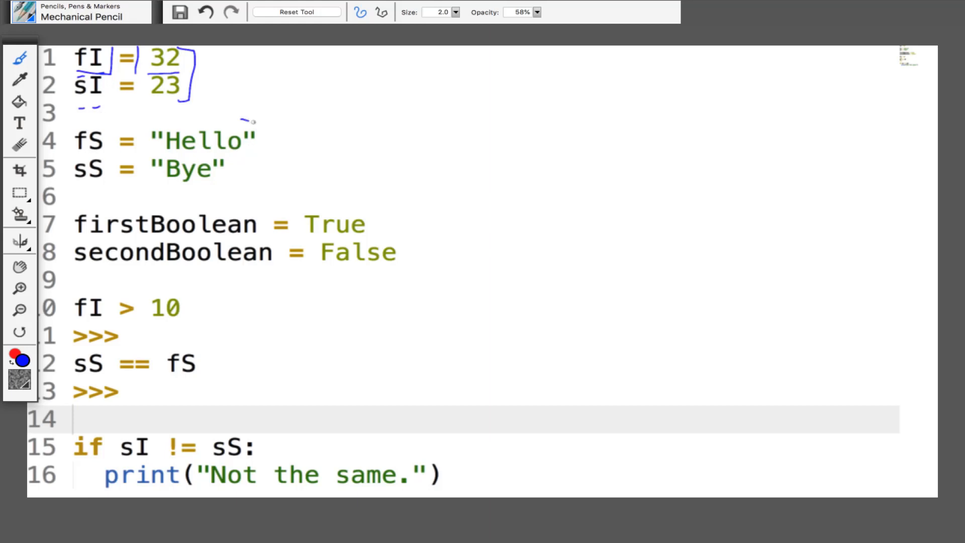
{"action": "left_click_drag", "start_coordinate": [252, 122], "coordinate": [243, 175]}
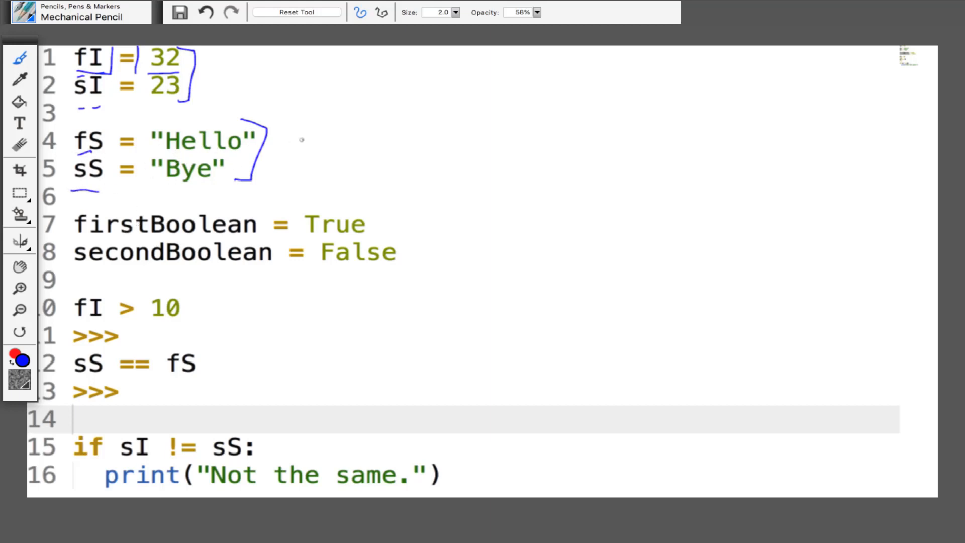
{"action": "mouse_move", "coordinate": [300, 272]}
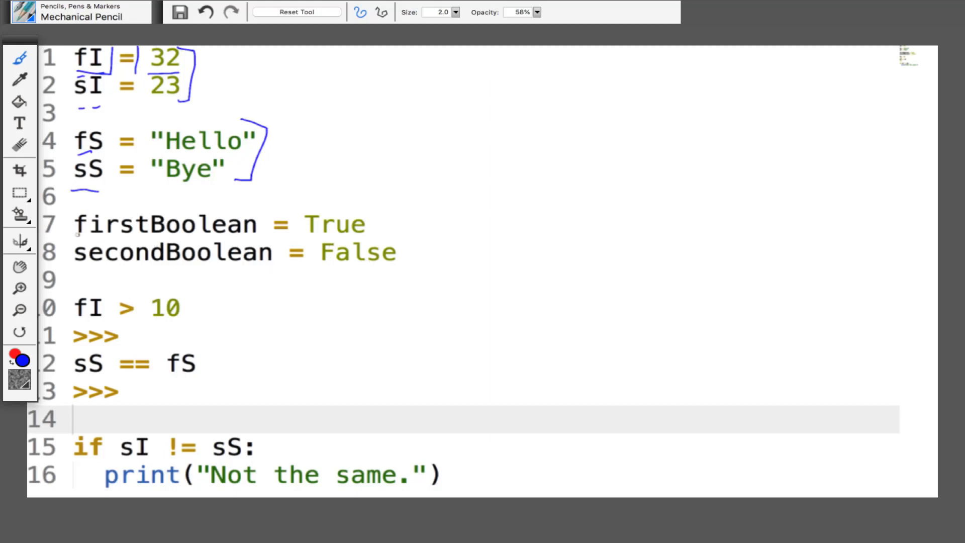
- Underline firstBoolean, handwrite True above it, and underline the value False on line 8
{"action": "left_click_drag", "start_coordinate": [78, 239], "coordinate": [165, 239]}
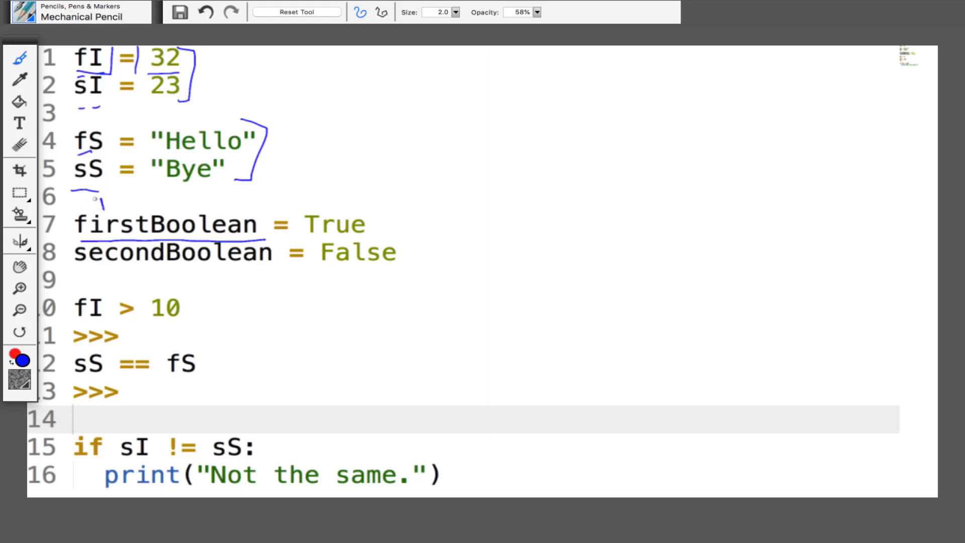
{"action": "left_click_drag", "start_coordinate": [92, 206], "coordinate": [148, 206]}
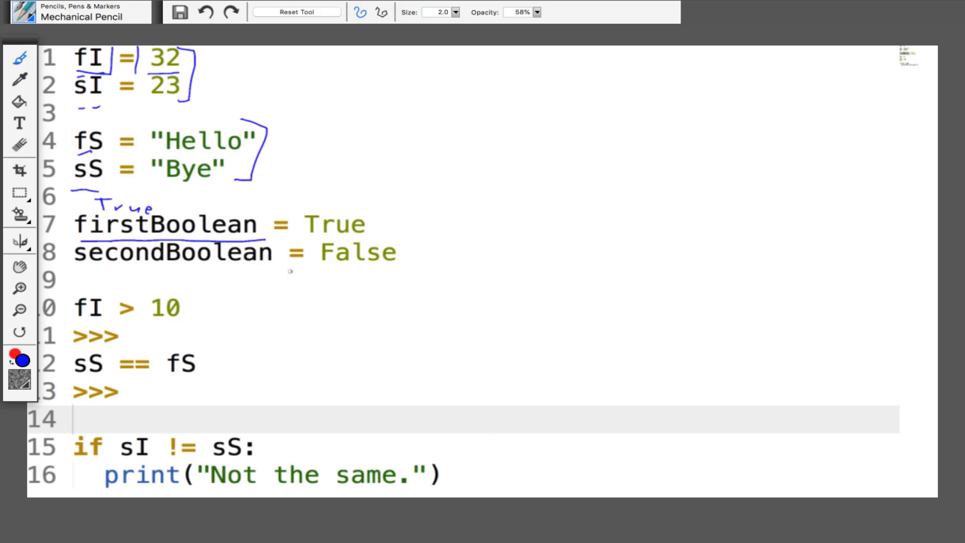
{"action": "mouse_move", "coordinate": [219, 344]}
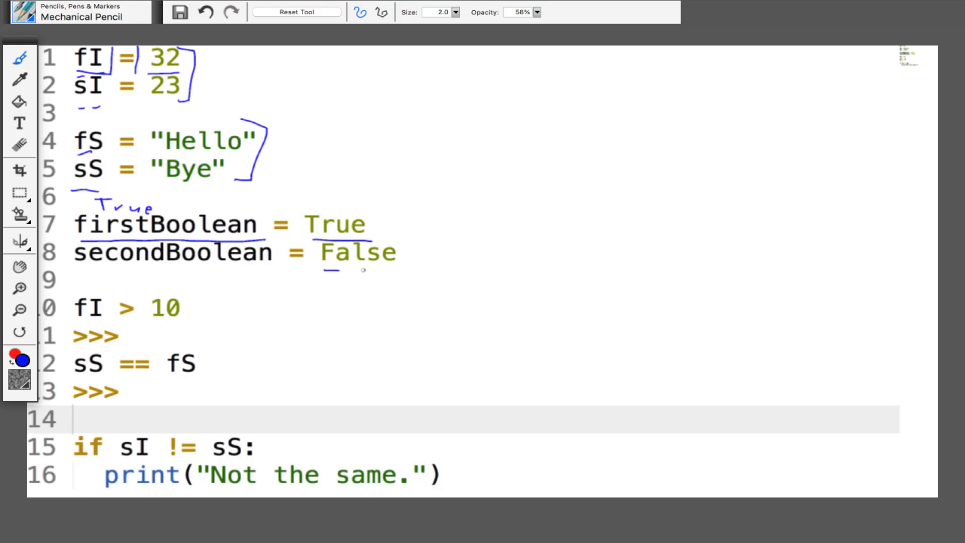
{"action": "left_click_drag", "start_coordinate": [322, 269], "coordinate": [400, 269]}
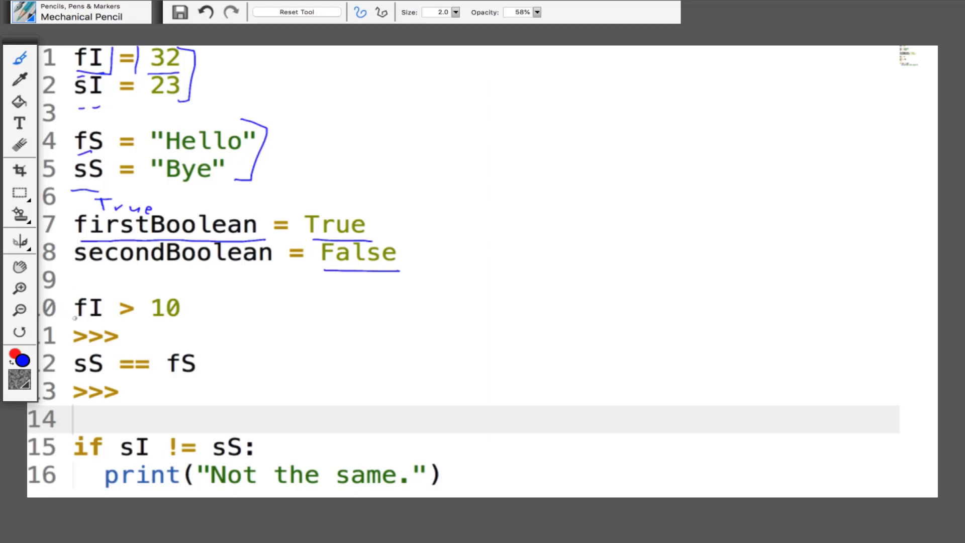
- Underline fI > 10, write True as line 11's result, and underline sS == fS
{"action": "left_click_drag", "start_coordinate": [74, 317], "coordinate": [203, 313]}
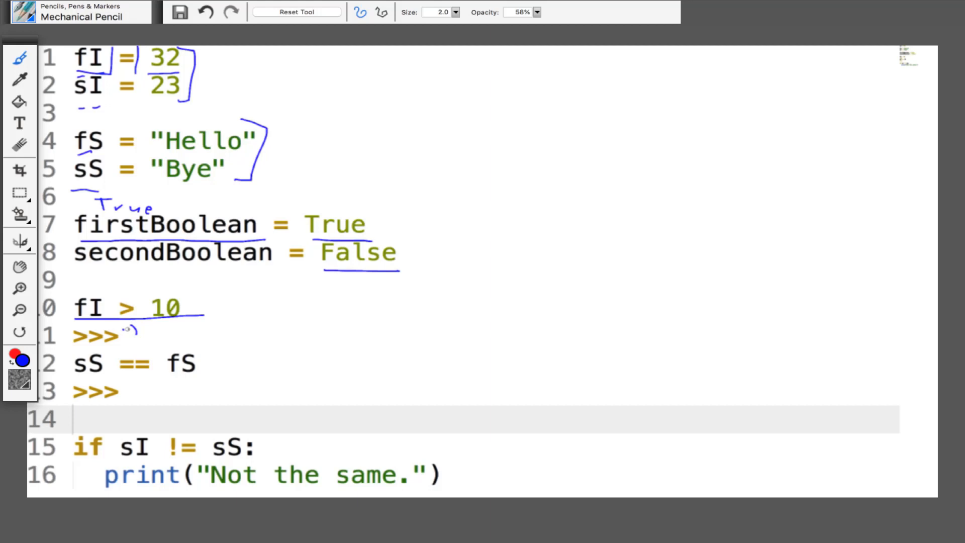
{"action": "left_click_drag", "start_coordinate": [123, 339], "coordinate": [185, 339]}
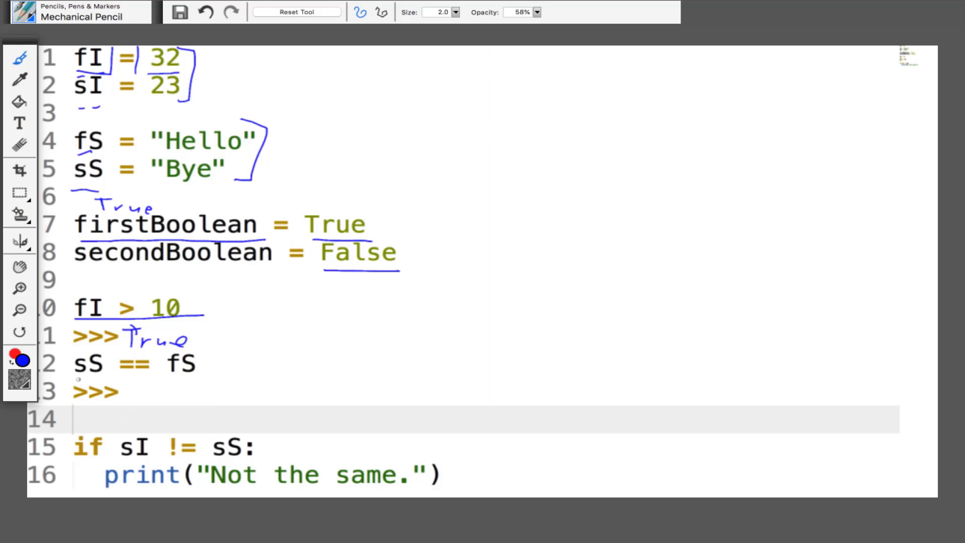
{"action": "left_click_drag", "start_coordinate": [78, 379], "coordinate": [215, 374]}
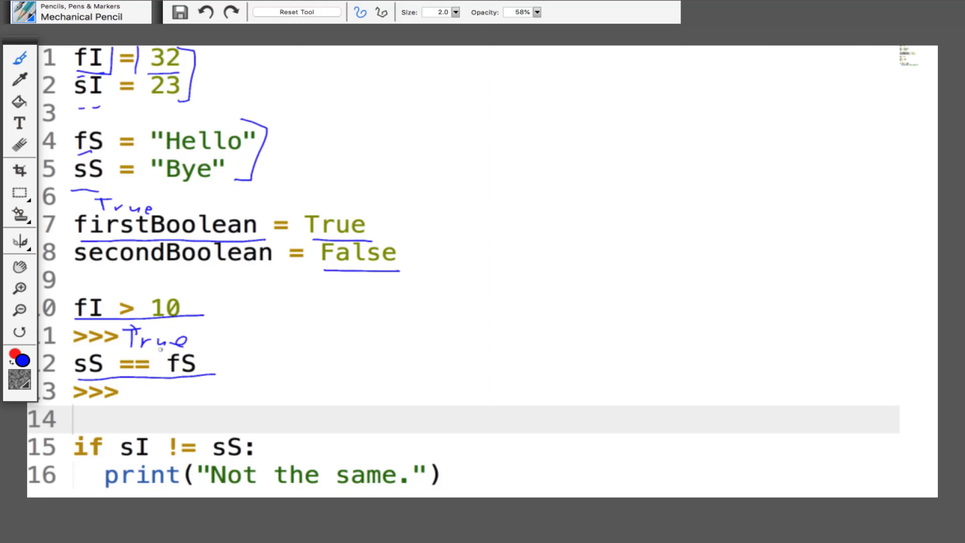
- Mark the == sign, write False as line 13's result, and jot notes beside the comparisons
{"action": "left_click_drag", "start_coordinate": [139, 369], "coordinate": [122, 357]}
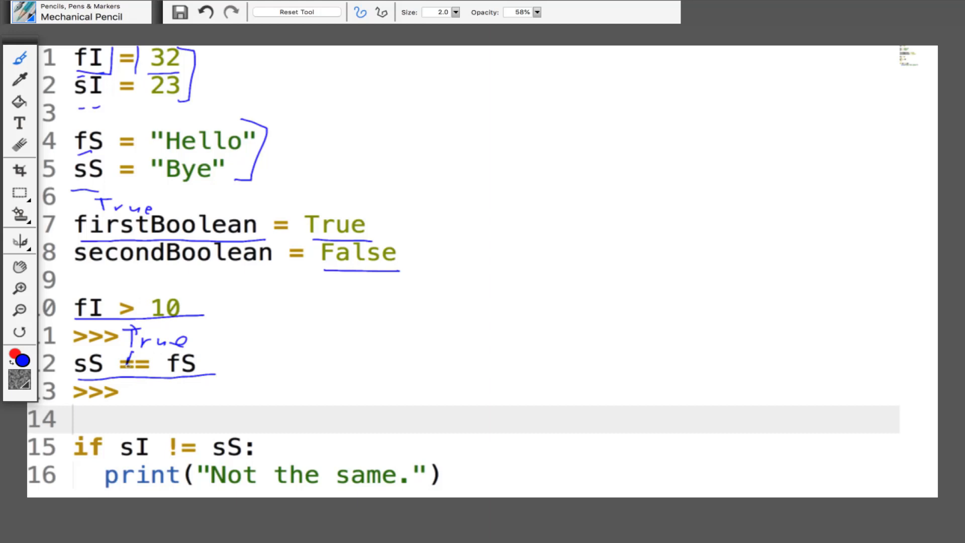
{"action": "left_click_drag", "start_coordinate": [130, 357], "coordinate": [126, 368]}
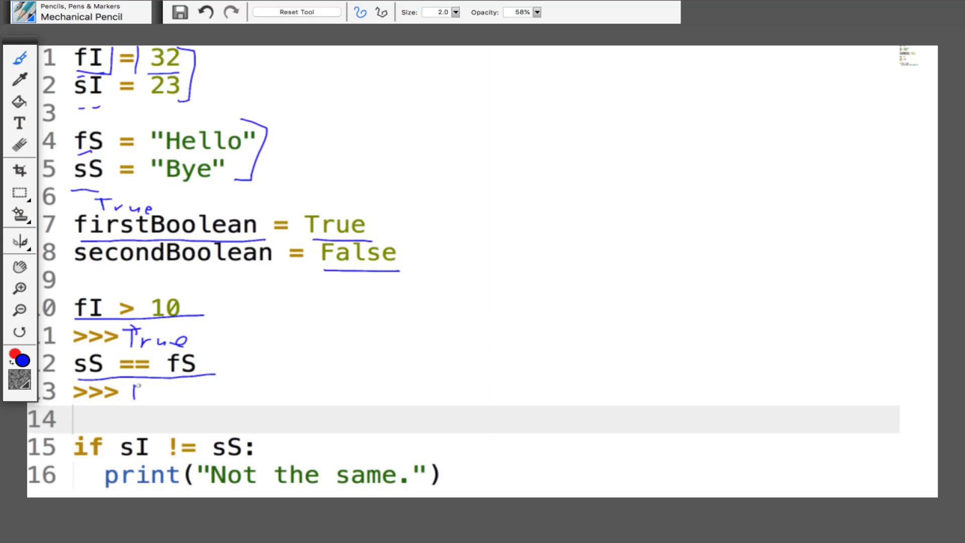
{"action": "left_click_drag", "start_coordinate": [130, 391], "coordinate": [185, 396]}
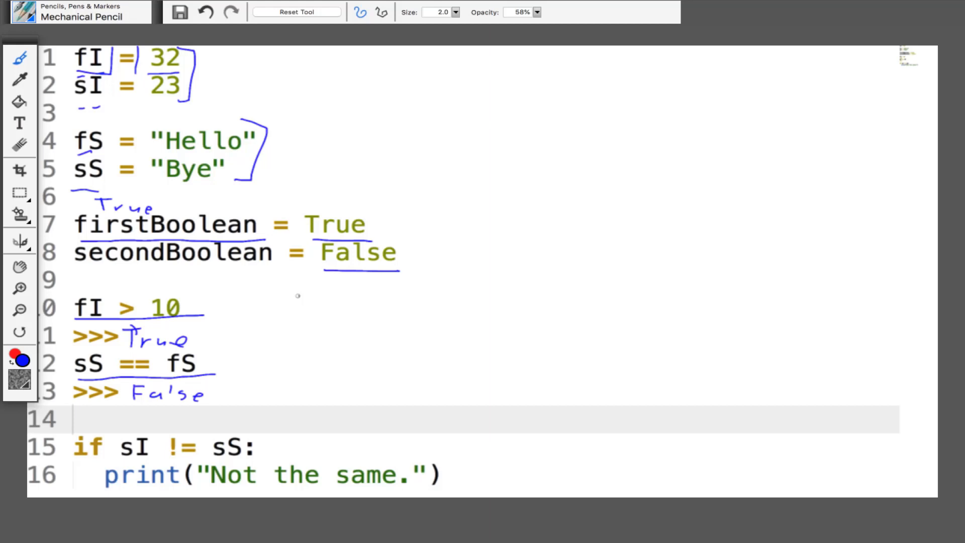
{"action": "left_click_drag", "start_coordinate": [290, 296], "coordinate": [296, 363]}
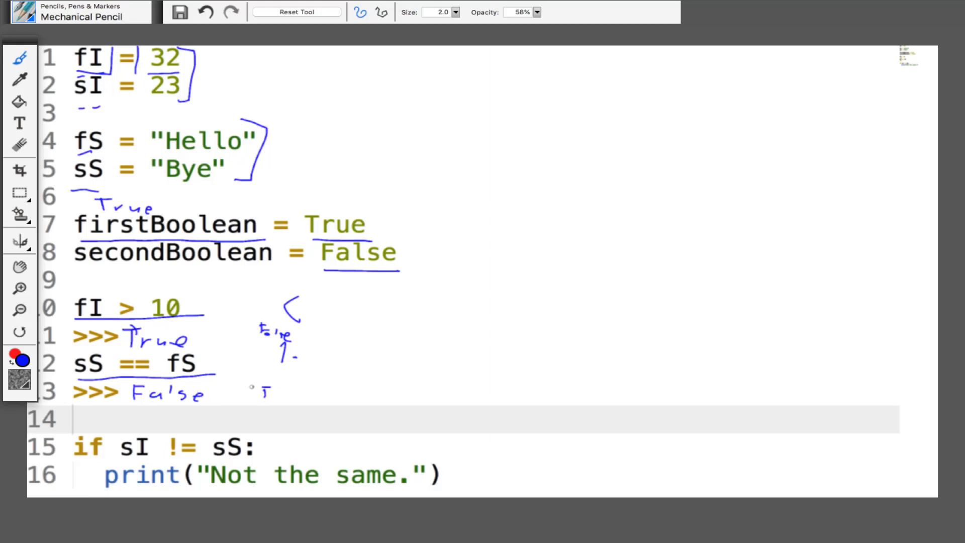
- Write True beside line 13's False, circle fI and 10, and bracket the notes by the if statement
{"action": "left_click_drag", "start_coordinate": [252, 388], "coordinate": [295, 397]}
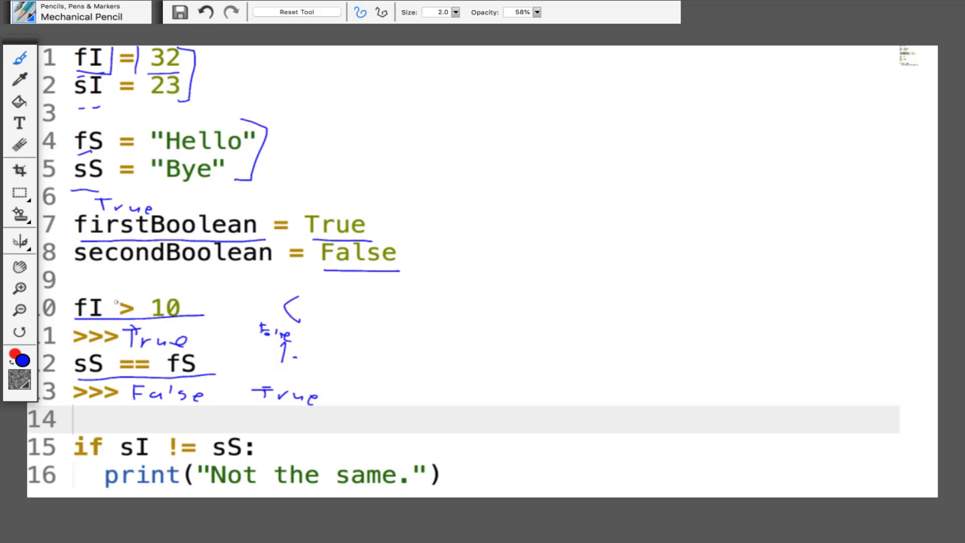
{"action": "left_click_drag", "start_coordinate": [74, 301], "coordinate": [101, 289]}
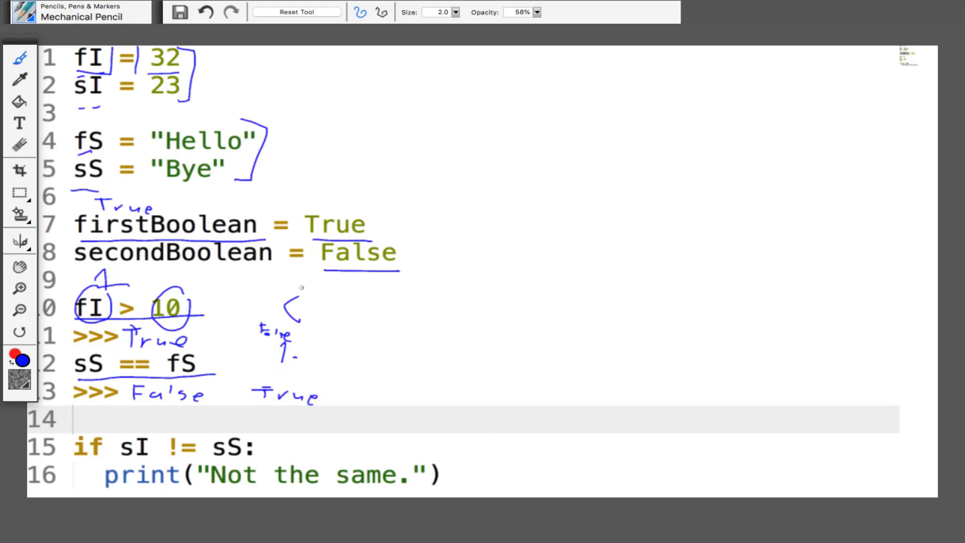
{"action": "left_click_drag", "start_coordinate": [302, 277], "coordinate": [299, 418]}
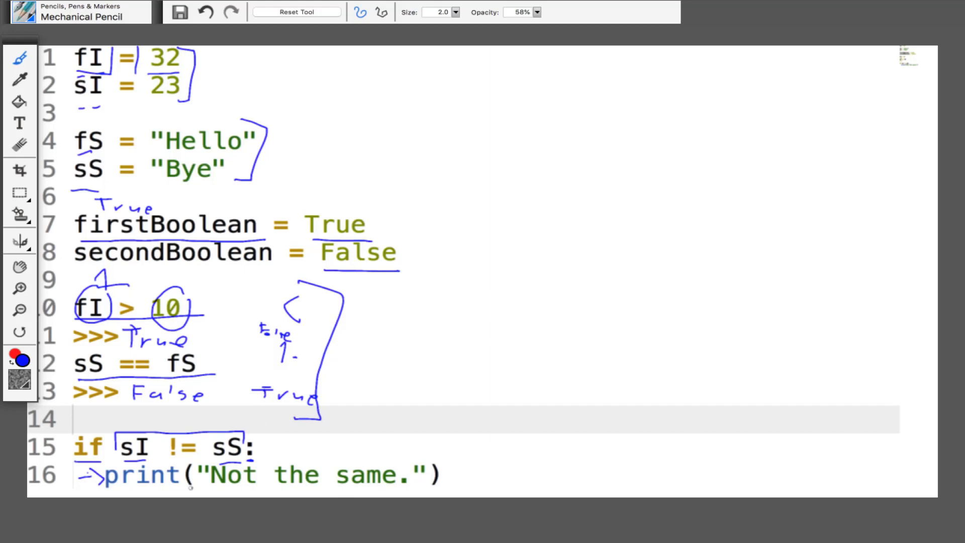
- Underline print("Not the same.") on line 16
{"action": "left_click_drag", "start_coordinate": [215, 489], "coordinate": [382, 492]}
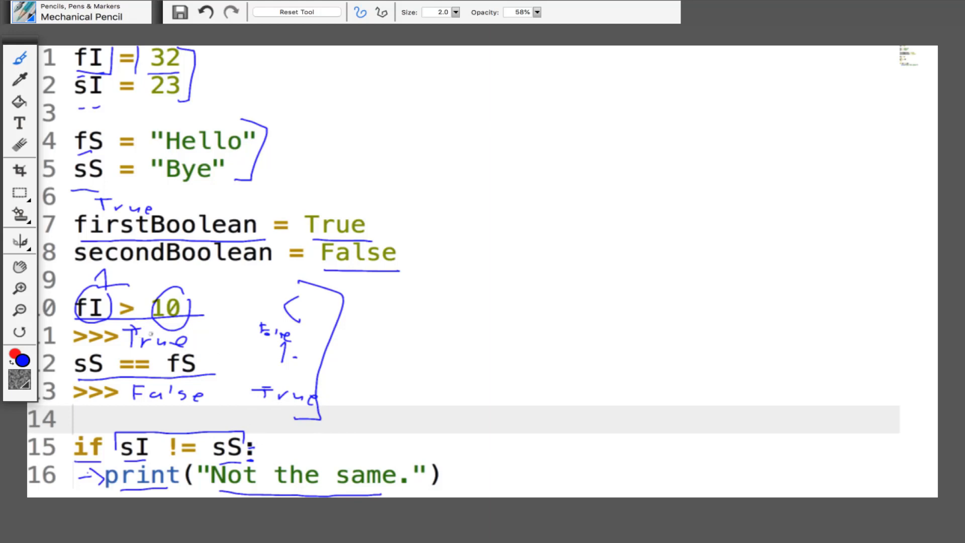
- Bracket comparison lines 10–13 and the Boolean assignments on 7–8, and add strokes beside line 1
{"action": "left_click_drag", "start_coordinate": [221, 286], "coordinate": [218, 403]}
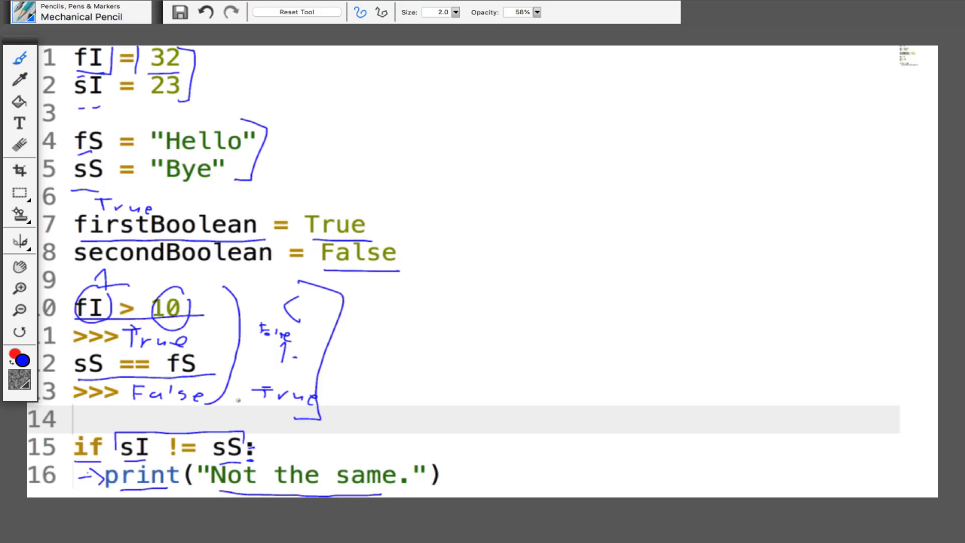
{"action": "left_click_drag", "start_coordinate": [239, 399], "coordinate": [251, 434]}
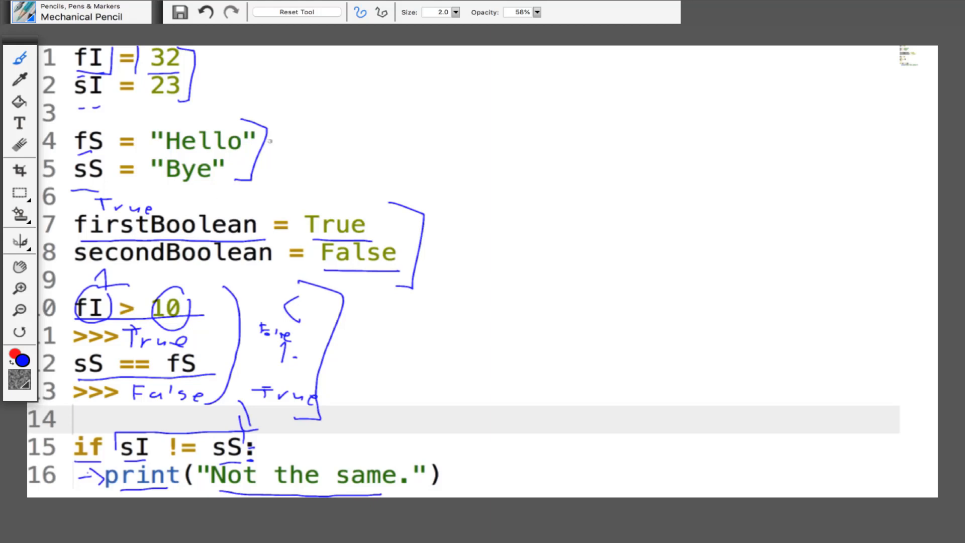
{"action": "left_click_drag", "start_coordinate": [240, 80], "coordinate": [287, 78]}
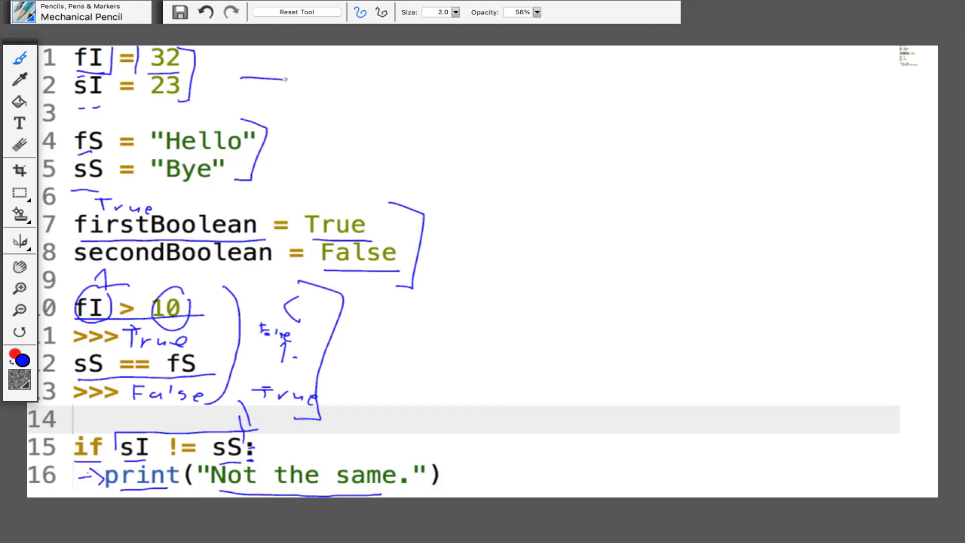
{"action": "left_click_drag", "start_coordinate": [284, 77], "coordinate": [292, 160]}
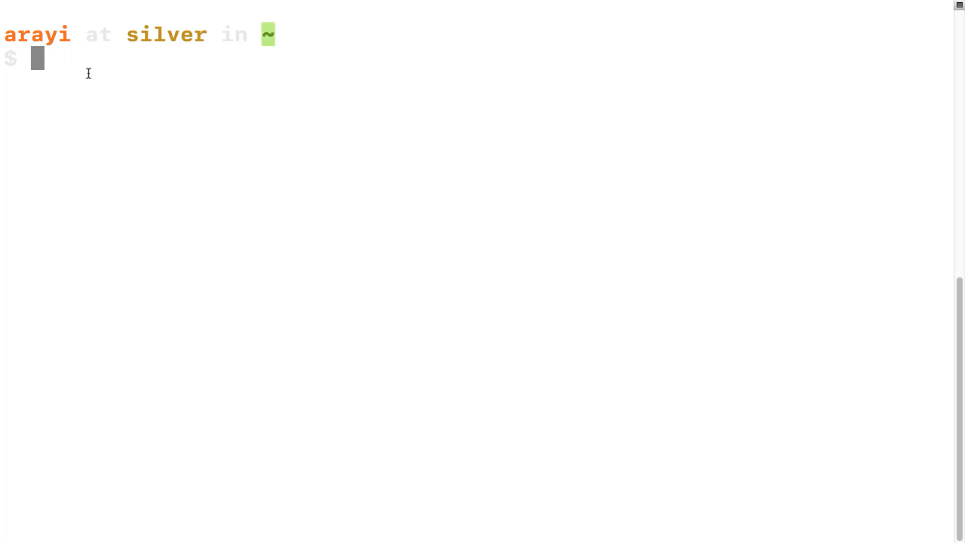
{"action": "mouse_move", "coordinate": [125, 81]}
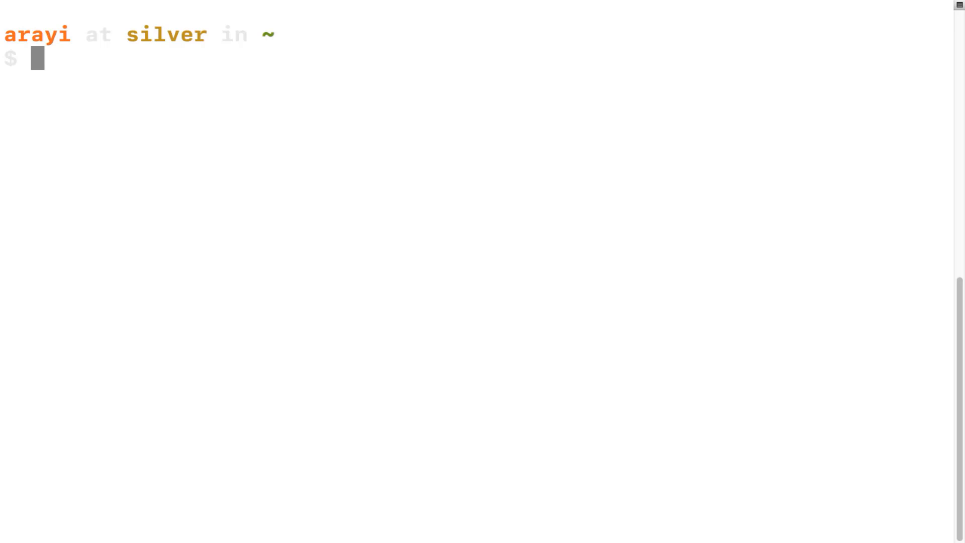
- Start a Python session and assign the Boolean fB = True
{"action": "type", "text": "python"}
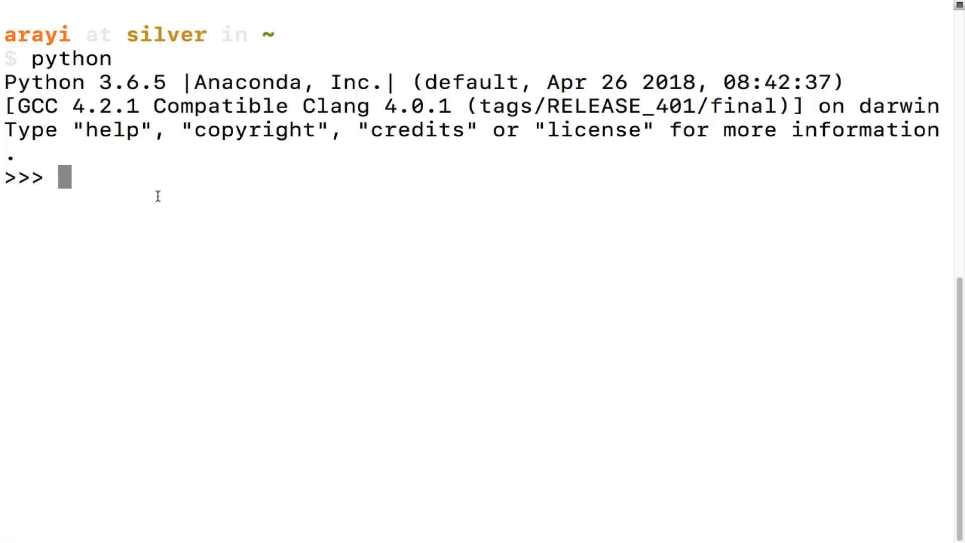
{"action": "type", "text": "Tr"}
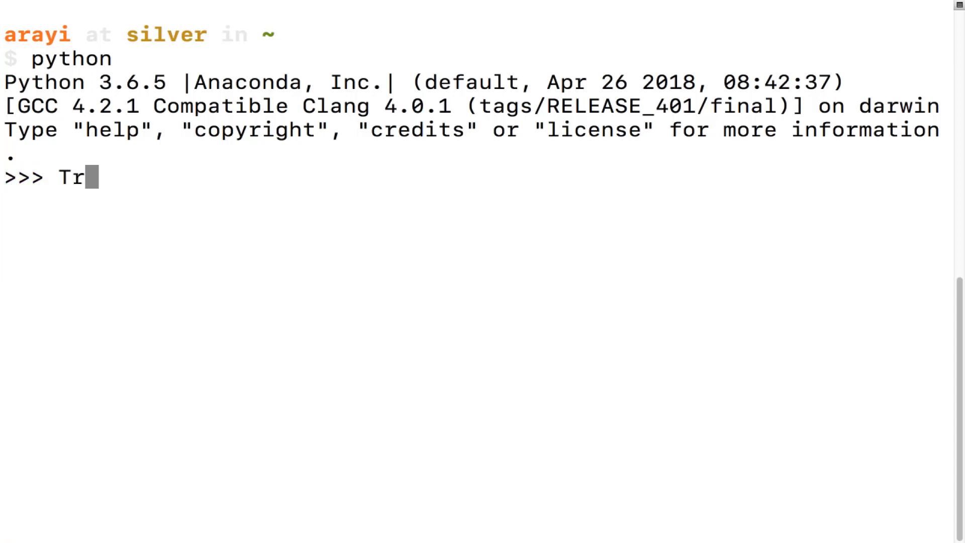
{"action": "type", "text": "ue = \"abc"}
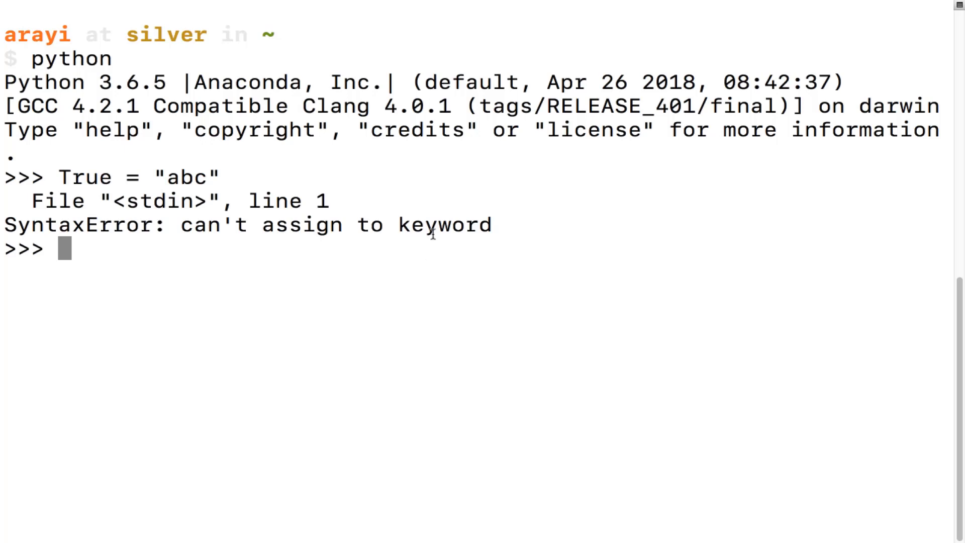
{"action": "type", "text": "firstB"}
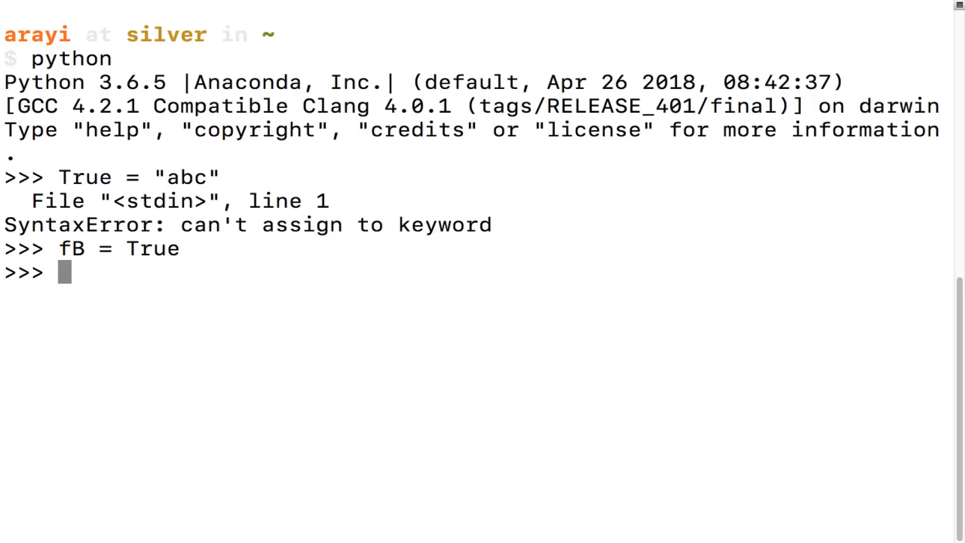
- Assign fI = 32, fS = "The String" and sI = 23 in the REPL
{"action": "type", "text": "fi"}
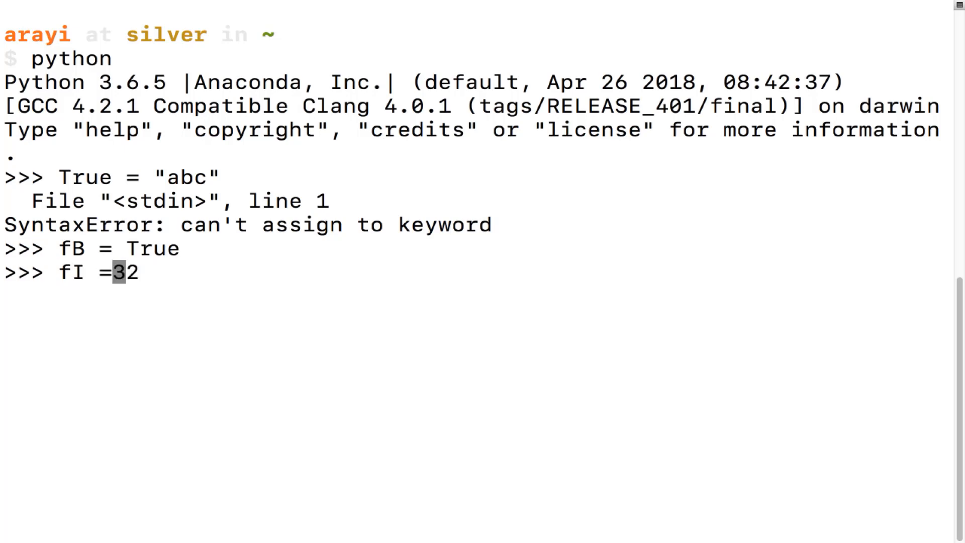
{"action": "type", "text": "fS"}
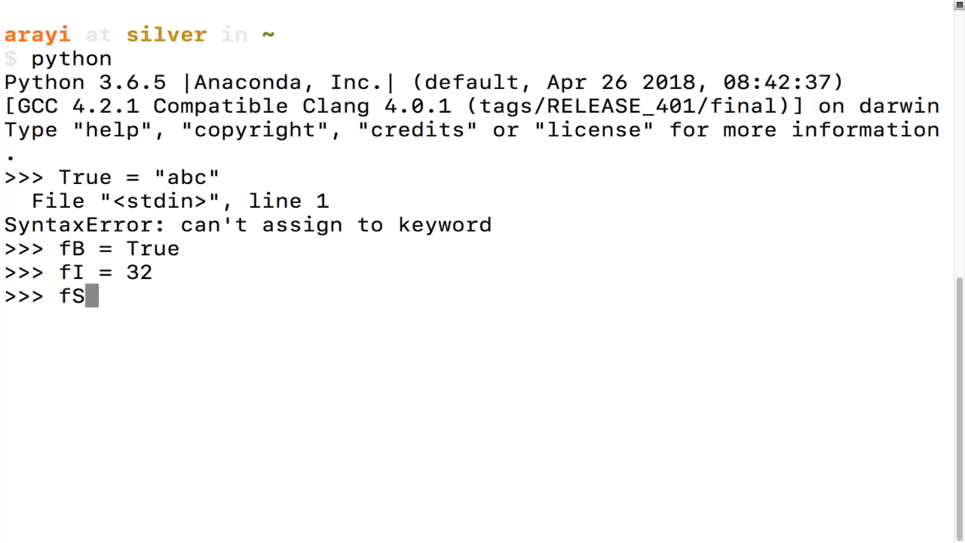
{"action": "type", "text": "\"Str"}
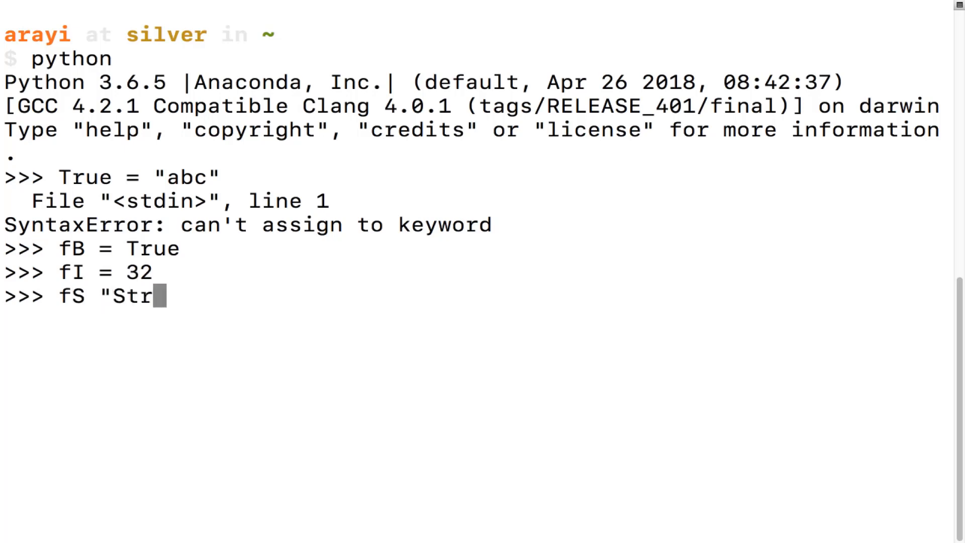
{"action": "key", "text": "backspace"}
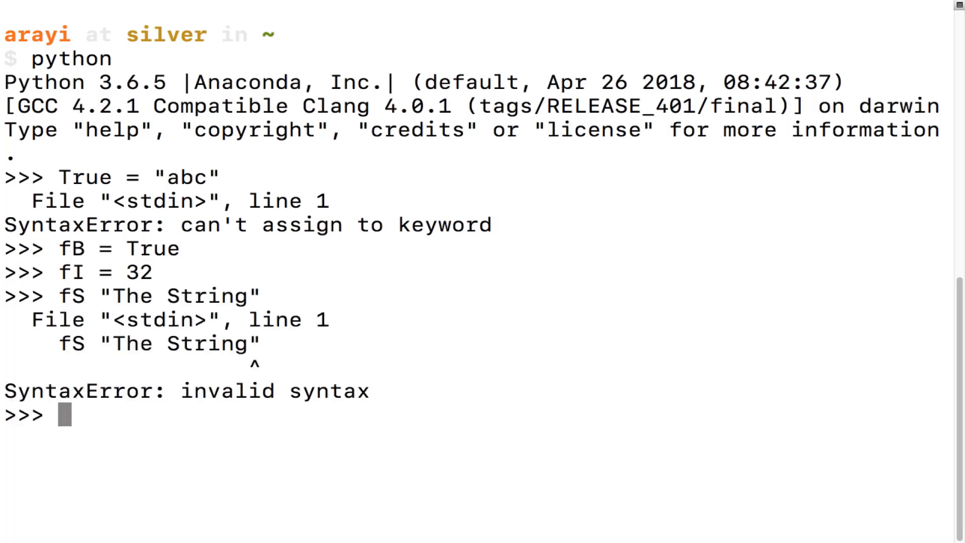
{"action": "type", "text": "fS \"The String\""}
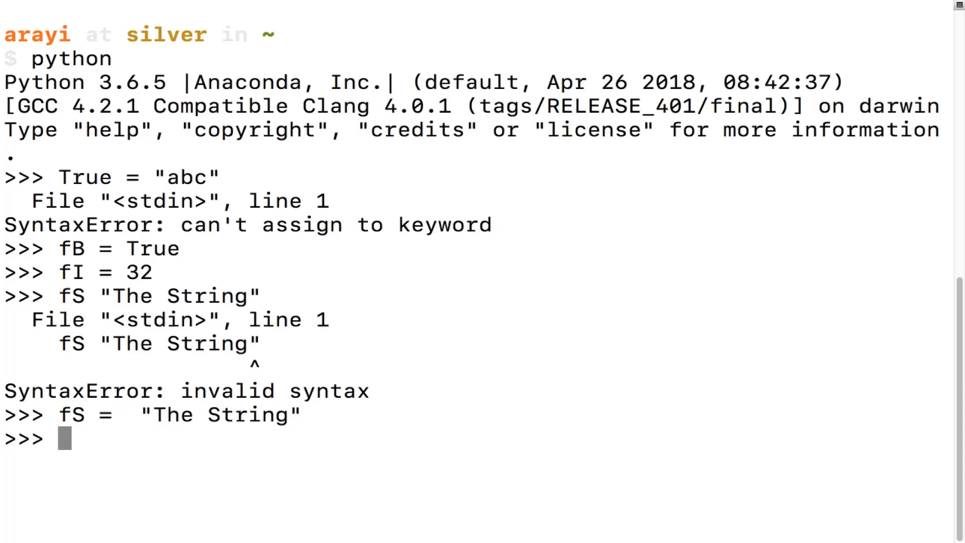
{"action": "type", "text": "s"}
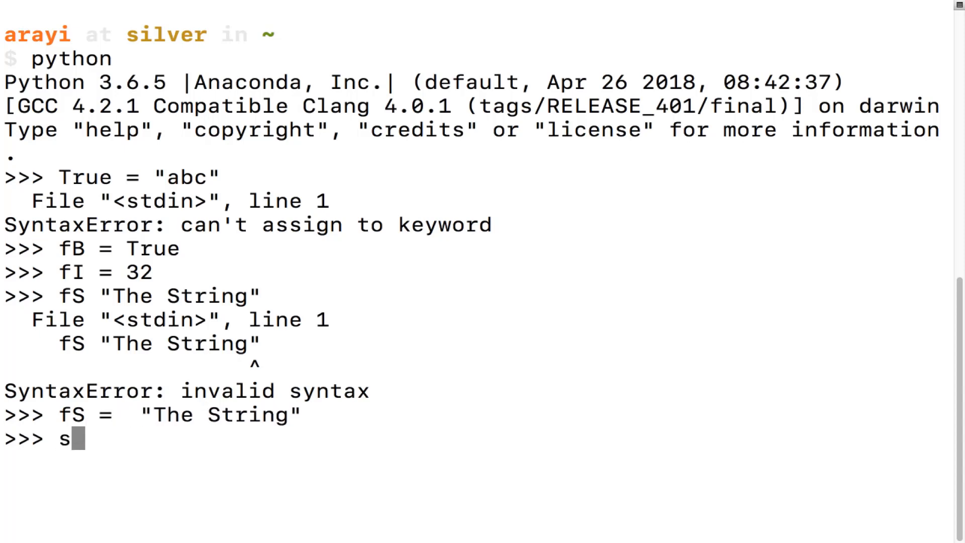
{"action": "type", "text": "I =23"}
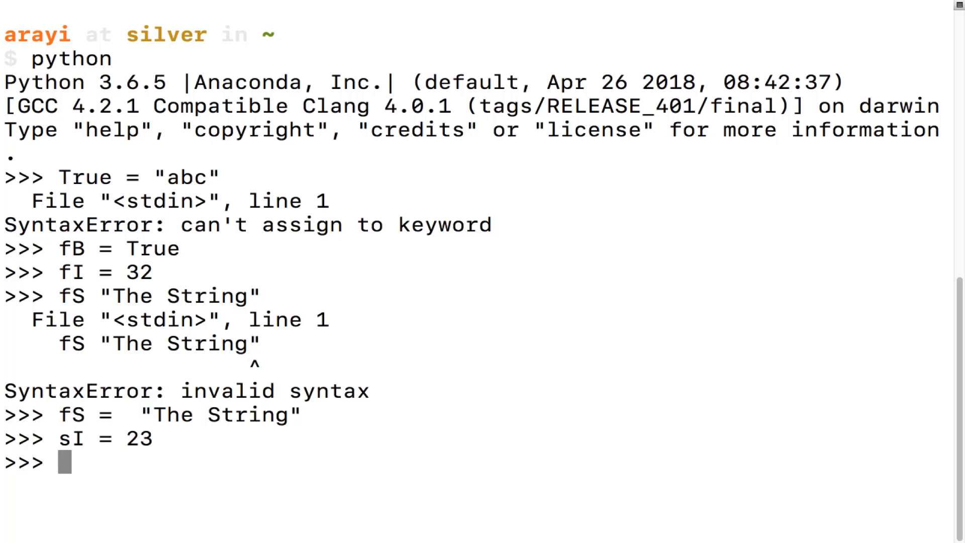
- Evaluate fI < sI, fI <= sI (False), 3>2, 2>2 and 2>=2 (True) at the prompt
{"action": "type", "text": "fI < sI"}
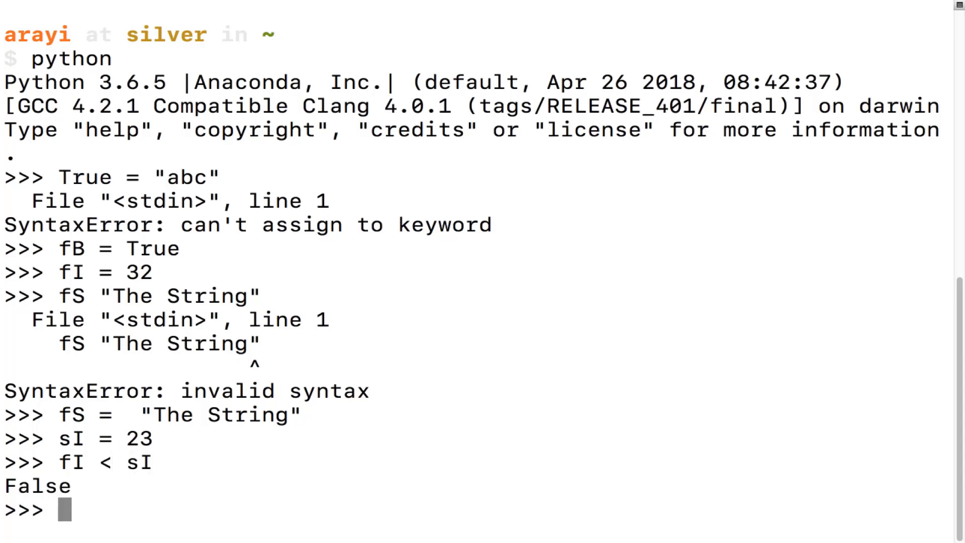
{"action": "double_click", "coordinate": [36, 486]}
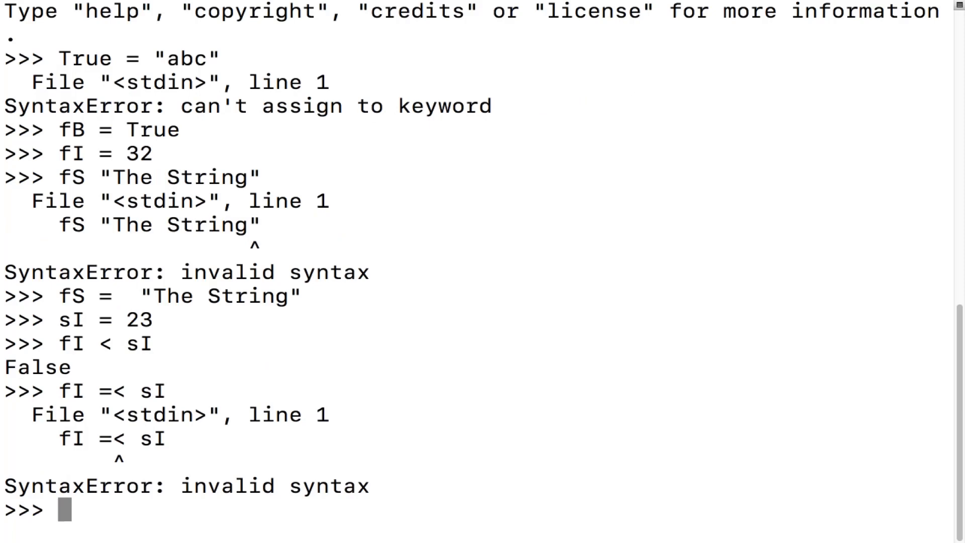
{"action": "type", "text": "fI < sI"}
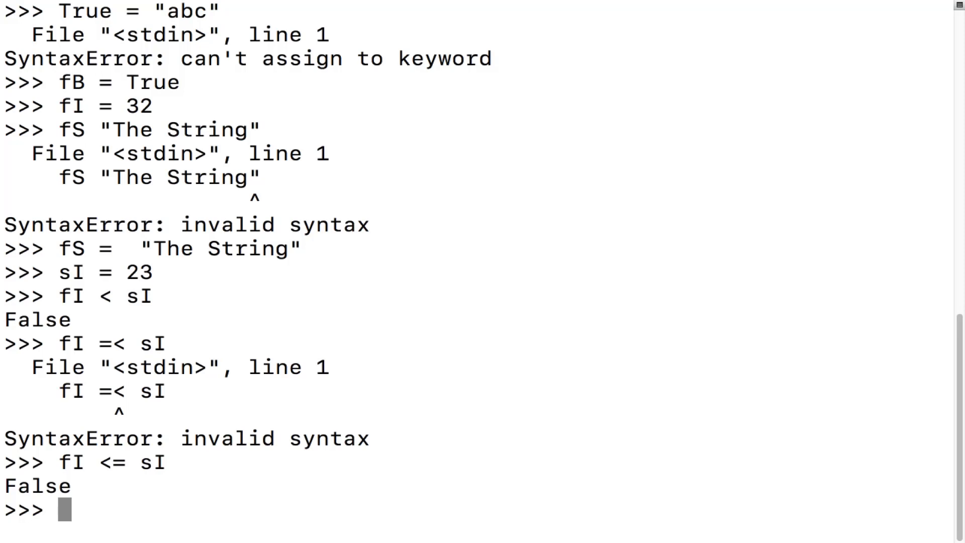
{"action": "type", "text": "fI <= sI"}
{"action": "type", "text": "3>"}
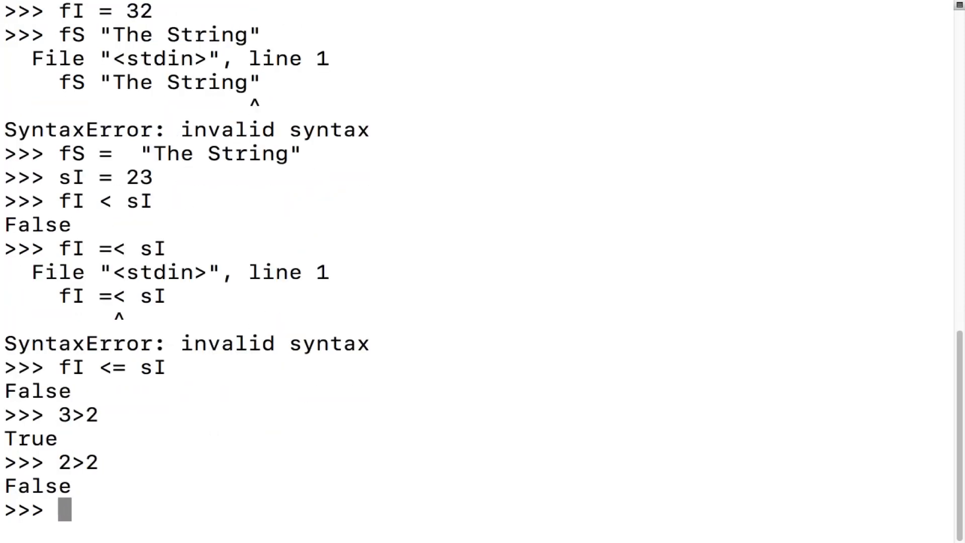
{"action": "type", "text": "2>=2"}
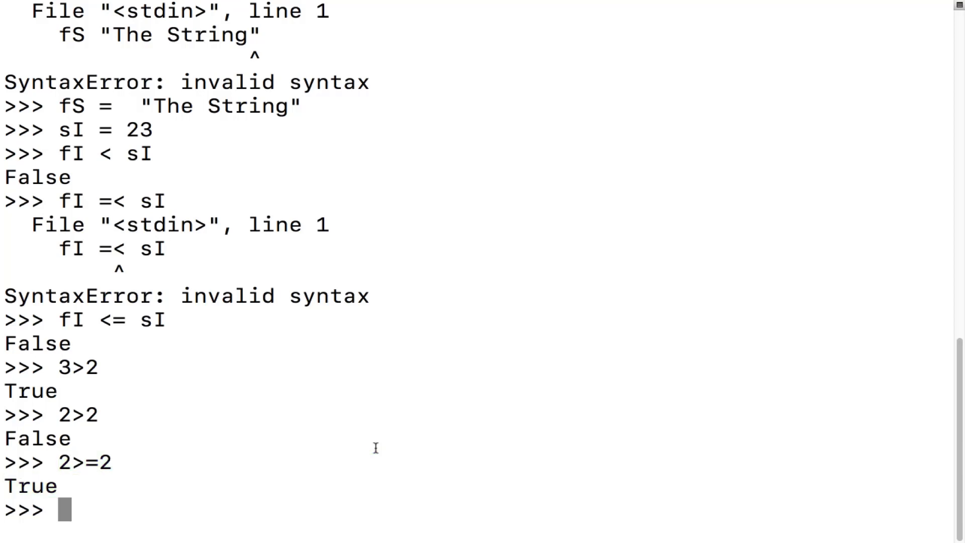
- Test fS == "The String" (True), fS == fI (False) and fS != fI (True), then begin an if
{"action": "type", "text": "fs"}
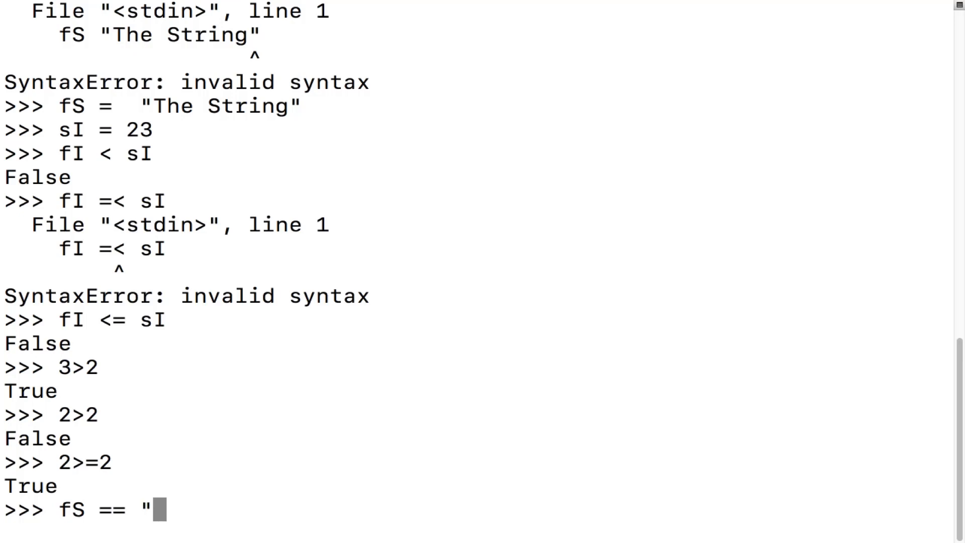
{"action": "type", "text": "The String\""}
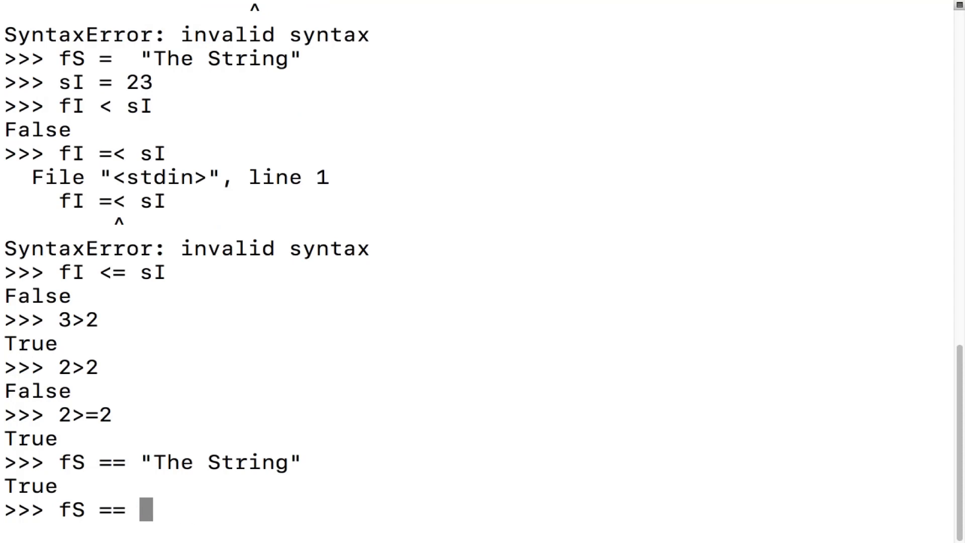
{"action": "type", "text": "fI"}
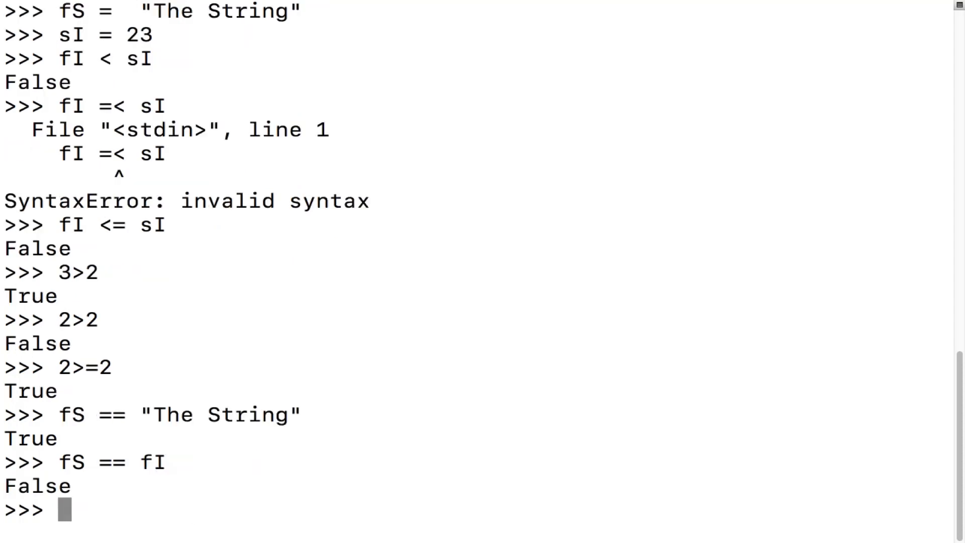
{"action": "type", "text": "fS == fI"}
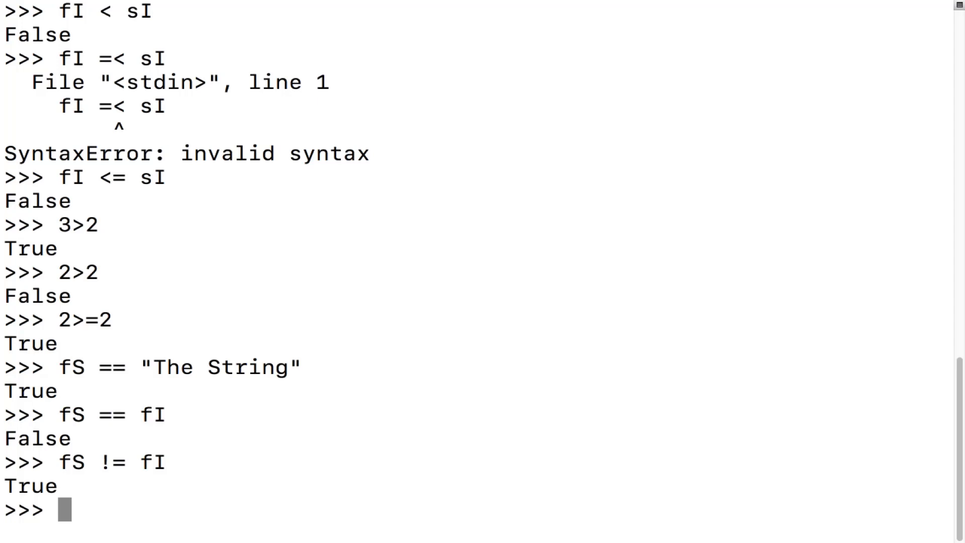
{"action": "type", "text": "if"}
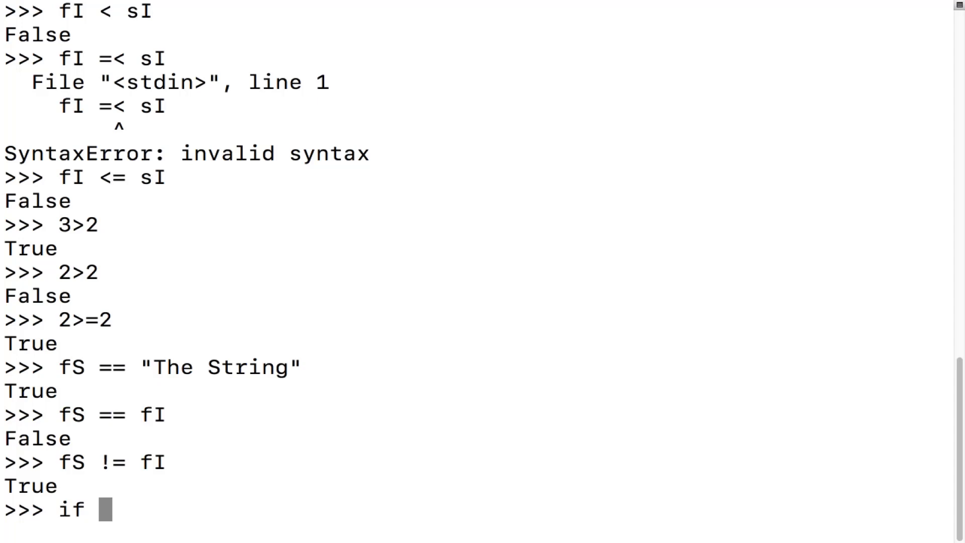
- Enter the condition line if fS != fI: in the REPL
{"action": "type", "text": "fS"}
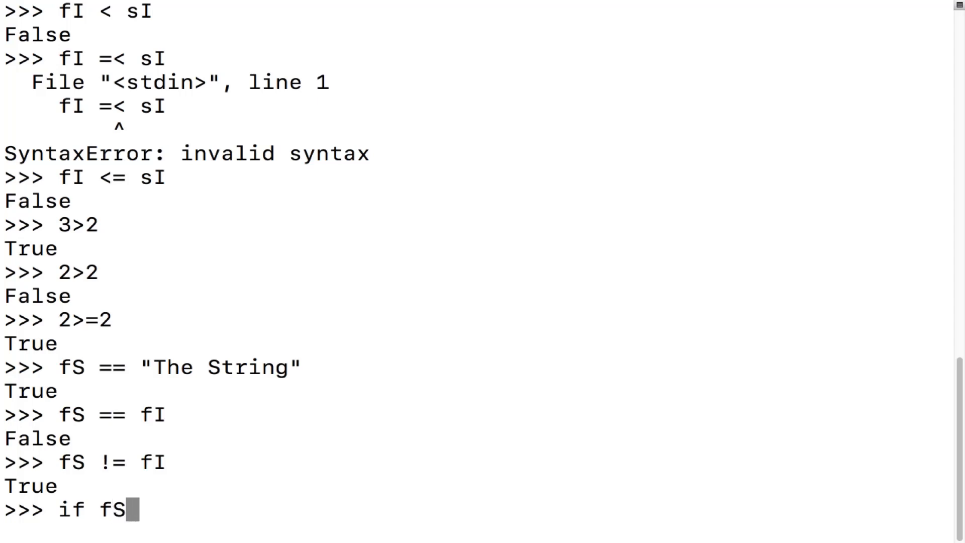
{"action": "type", "text": "!"}
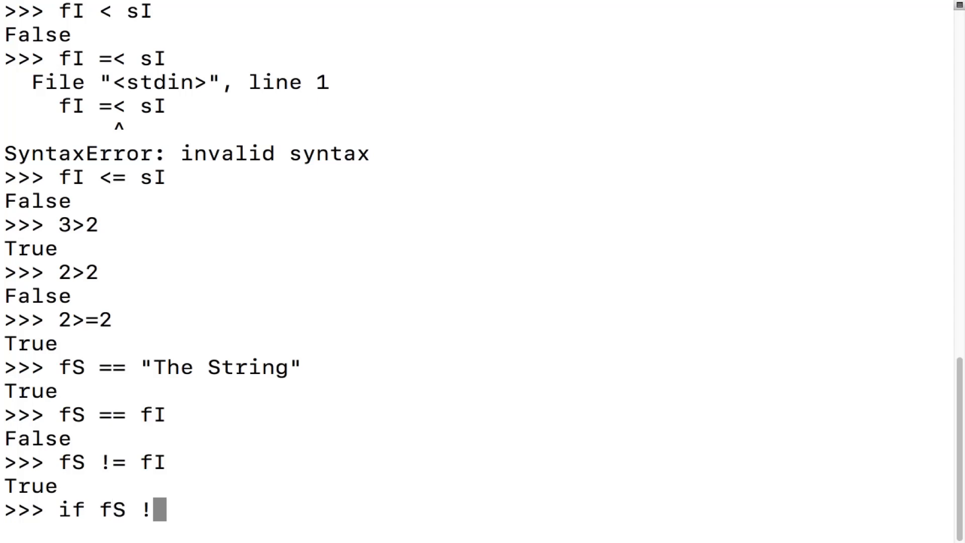
{"action": "type", "text": "= fI"}
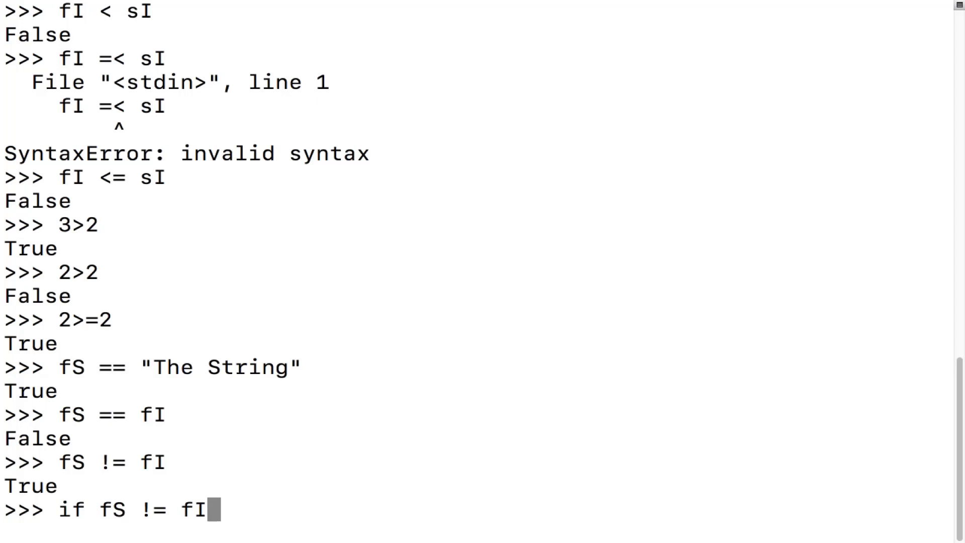
{"action": "type", "text": ":"}
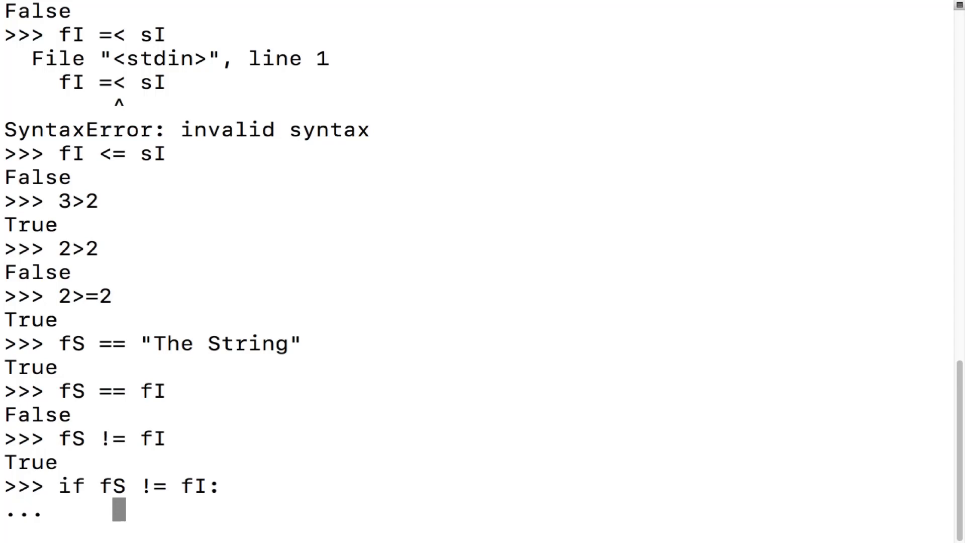
- Add the indented body print("Does not equal") and run the block, printing Does not equal
{"action": "type", "text": "print"}
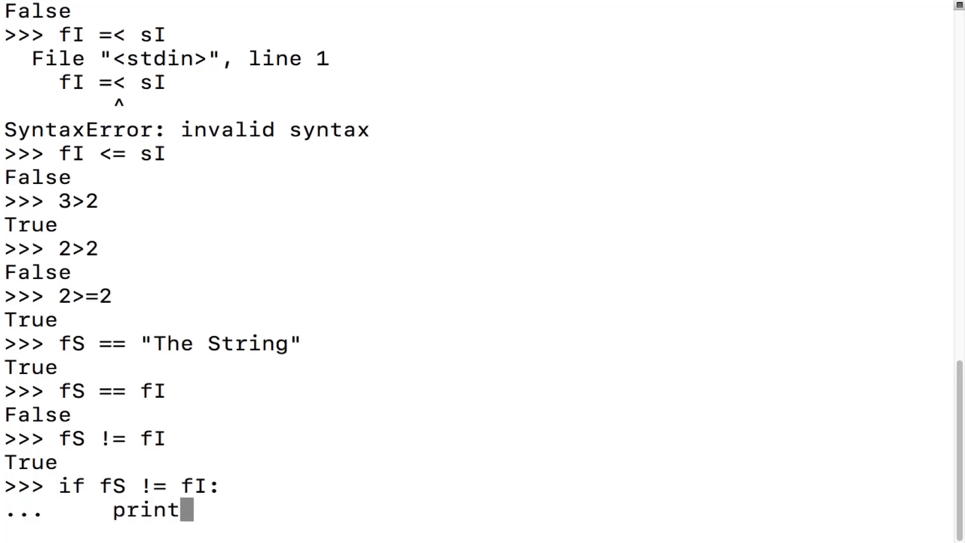
{"action": "type", "text": "(\"Doe"}
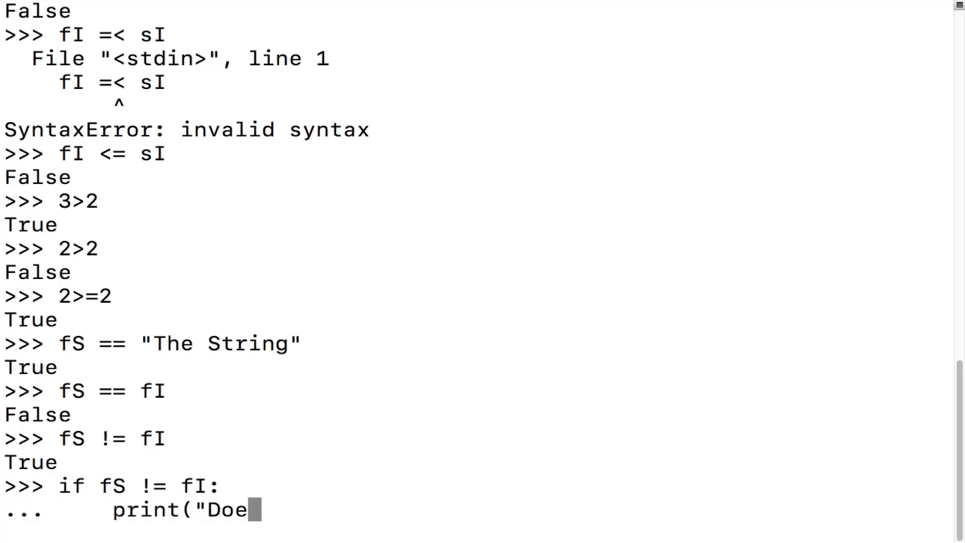
{"action": "type", "text": "s not equal\""}
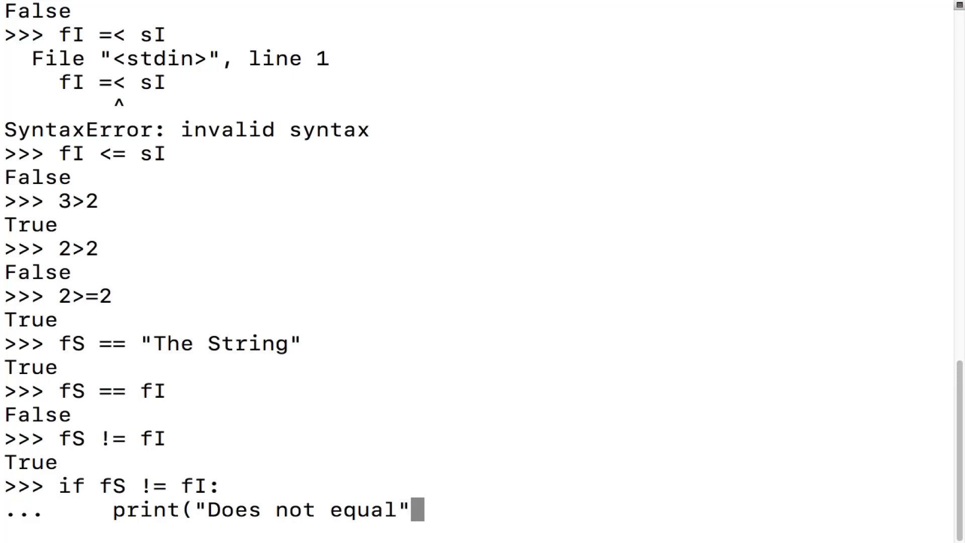
{"action": "type", "text": ")"}
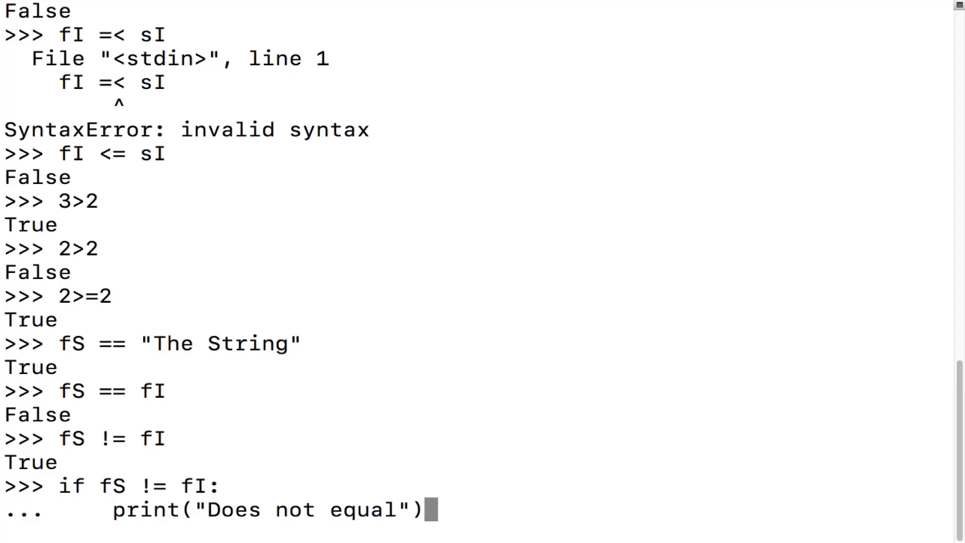
{"action": "key", "text": "enter"}
{"action": "type", "text": "if fS == fI:"}
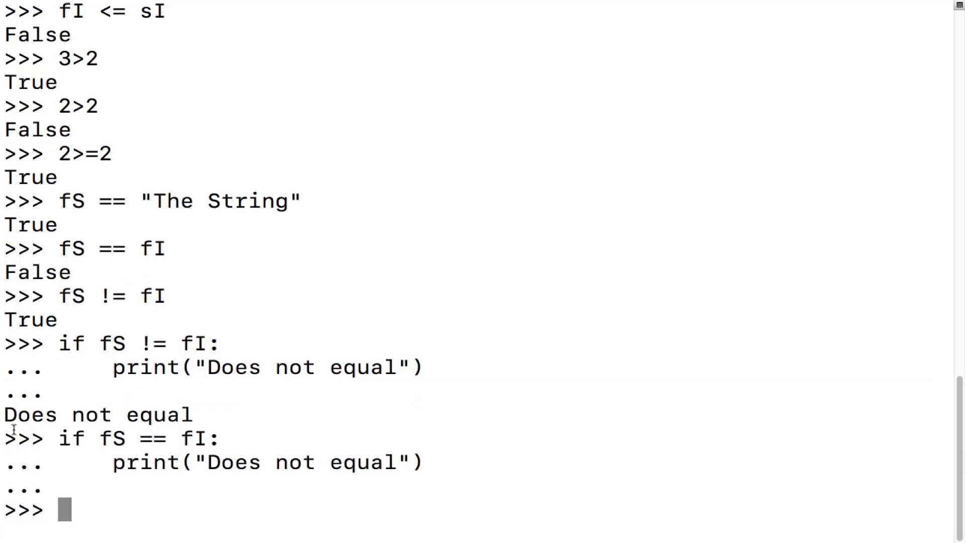
{"action": "mouse_move", "coordinate": [172, 299]}
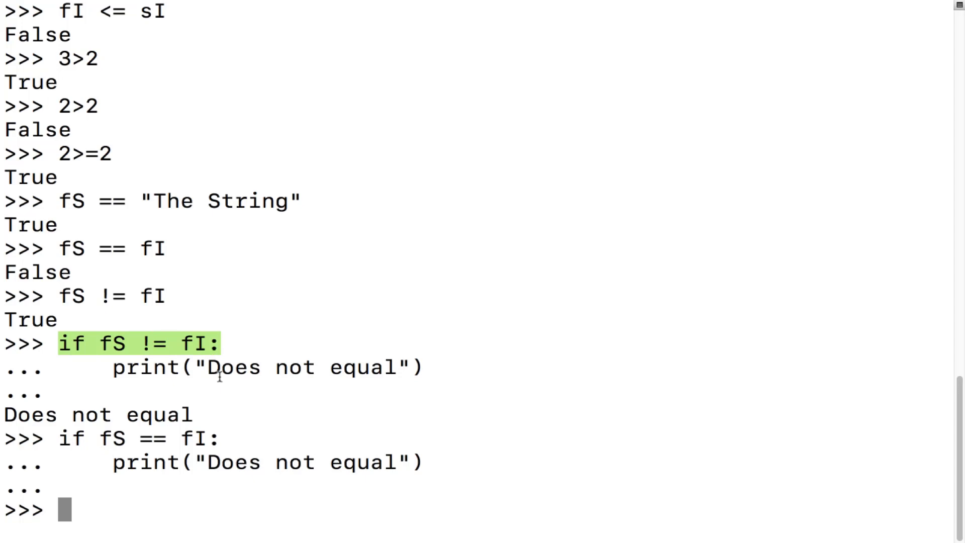
{"action": "mouse_move", "coordinate": [311, 288]}
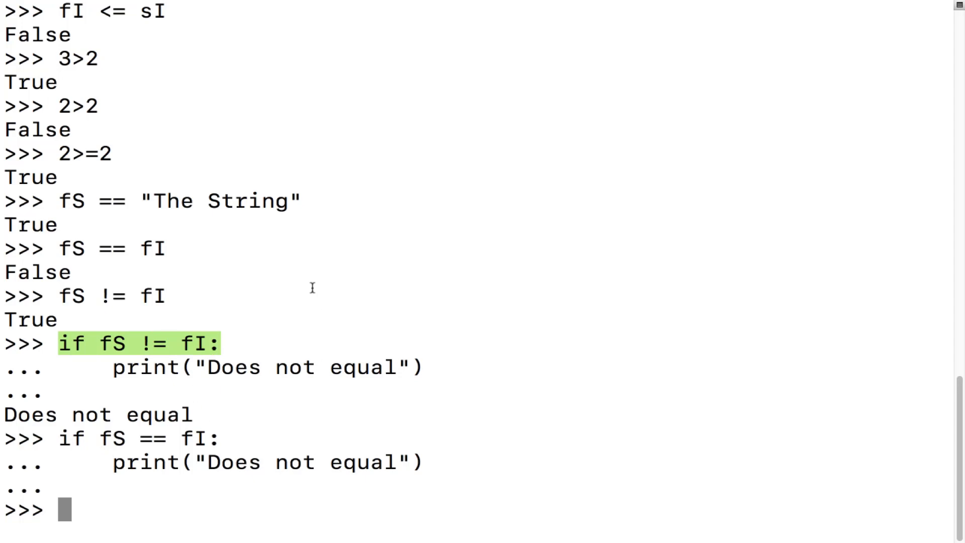